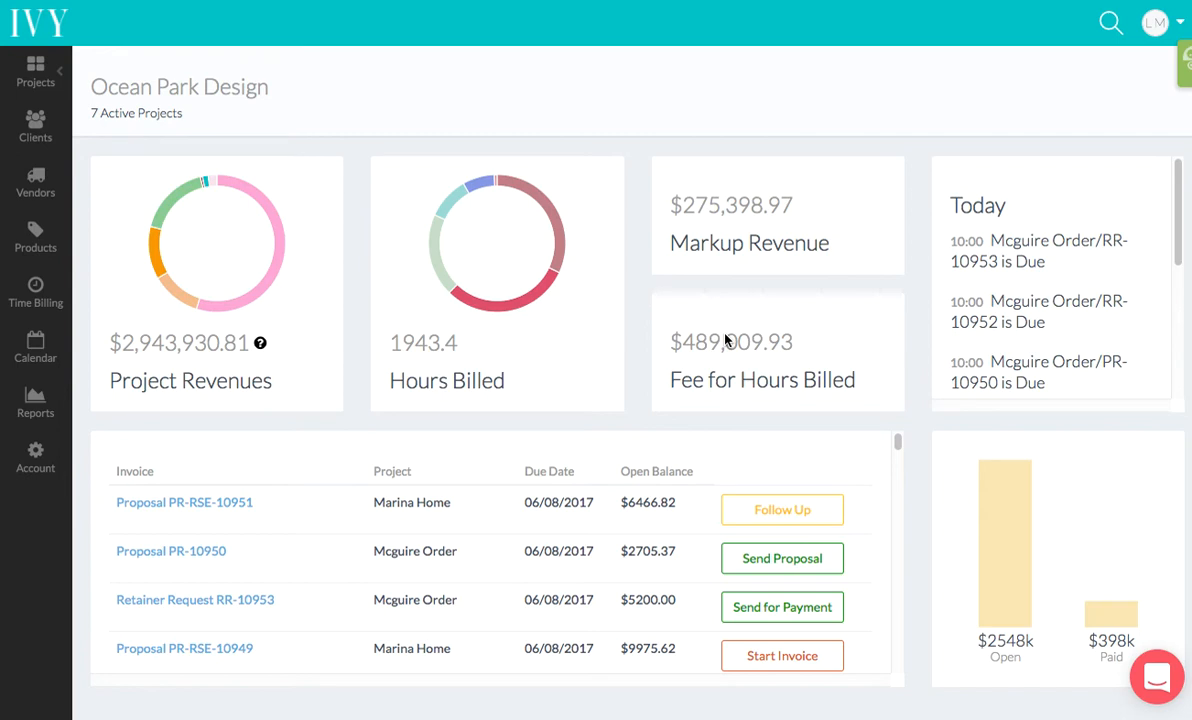
{"action": "mouse_move", "coordinate": [738, 302]}
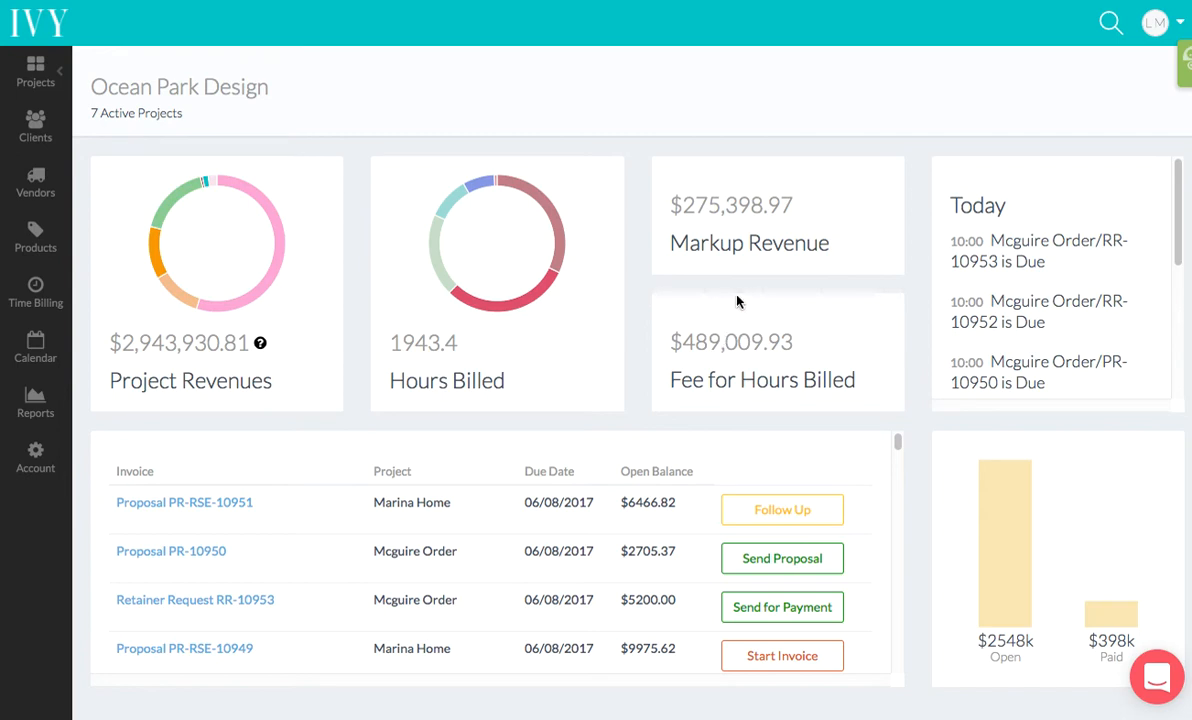
{"action": "mouse_move", "coordinate": [1004, 64]}
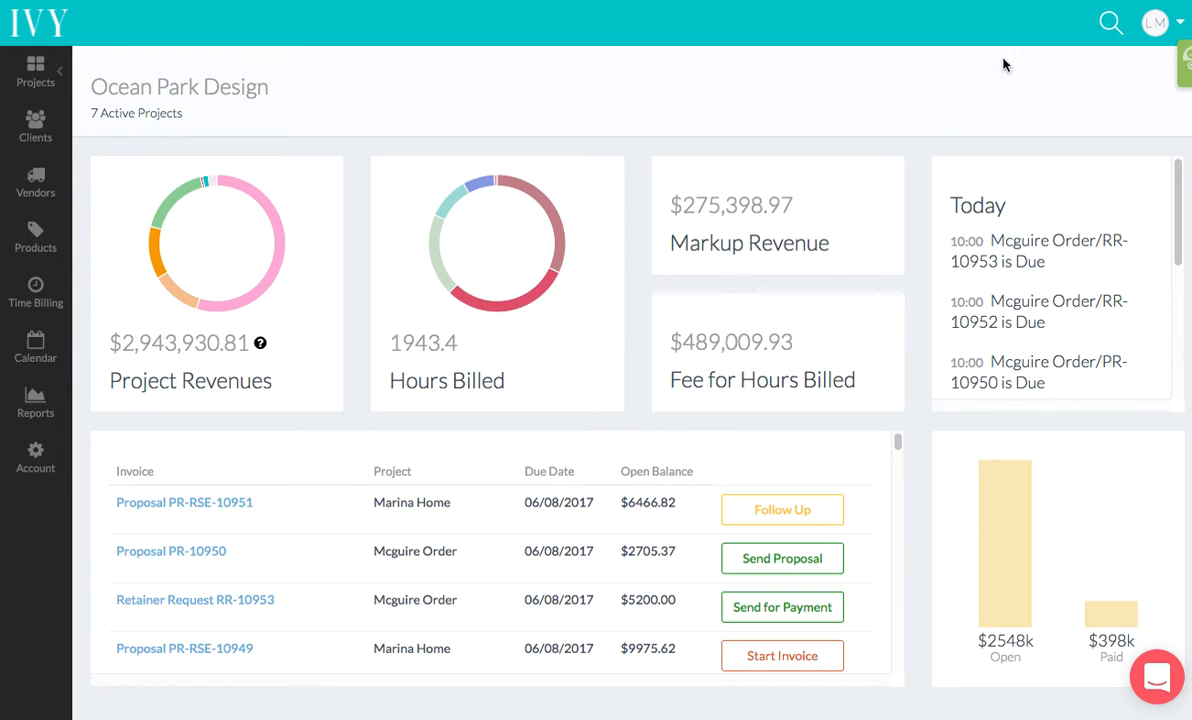
{"action": "mouse_move", "coordinate": [1100, 38]}
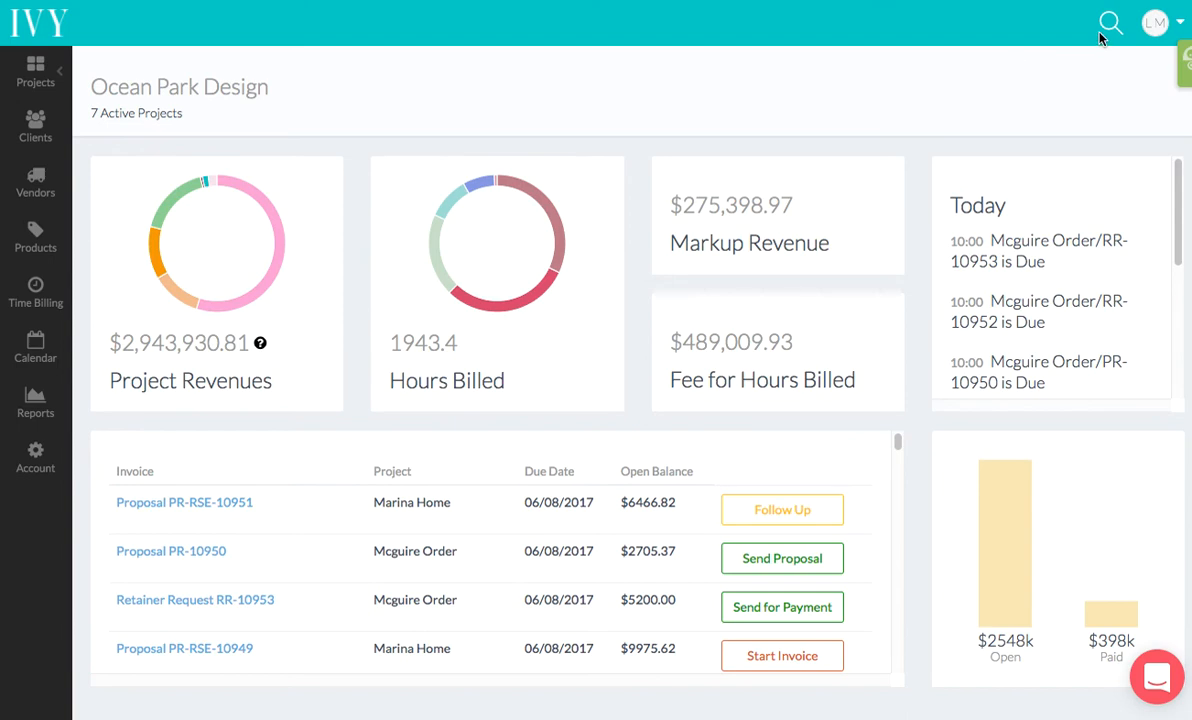
{"action": "mouse_move", "coordinate": [1124, 28]}
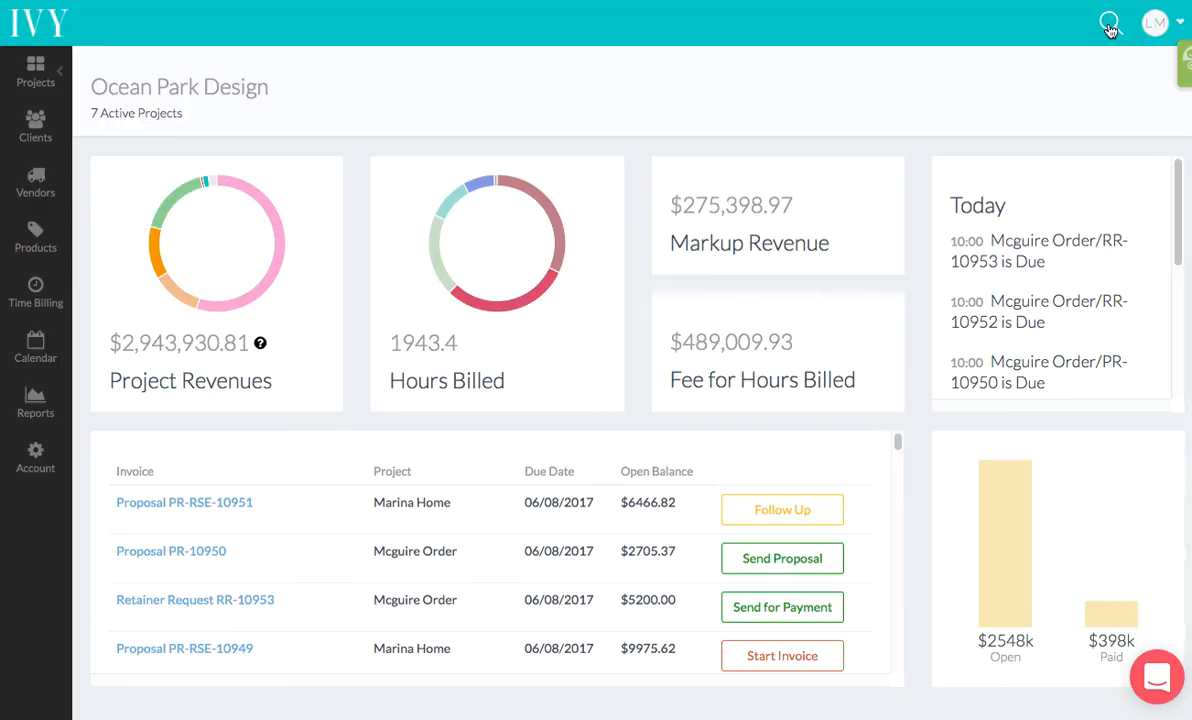
- Search Ivy for 'light', narrow to Proposals and open proposal PR-PV-10165
{"action": "left_click", "coordinate": [1108, 24]}
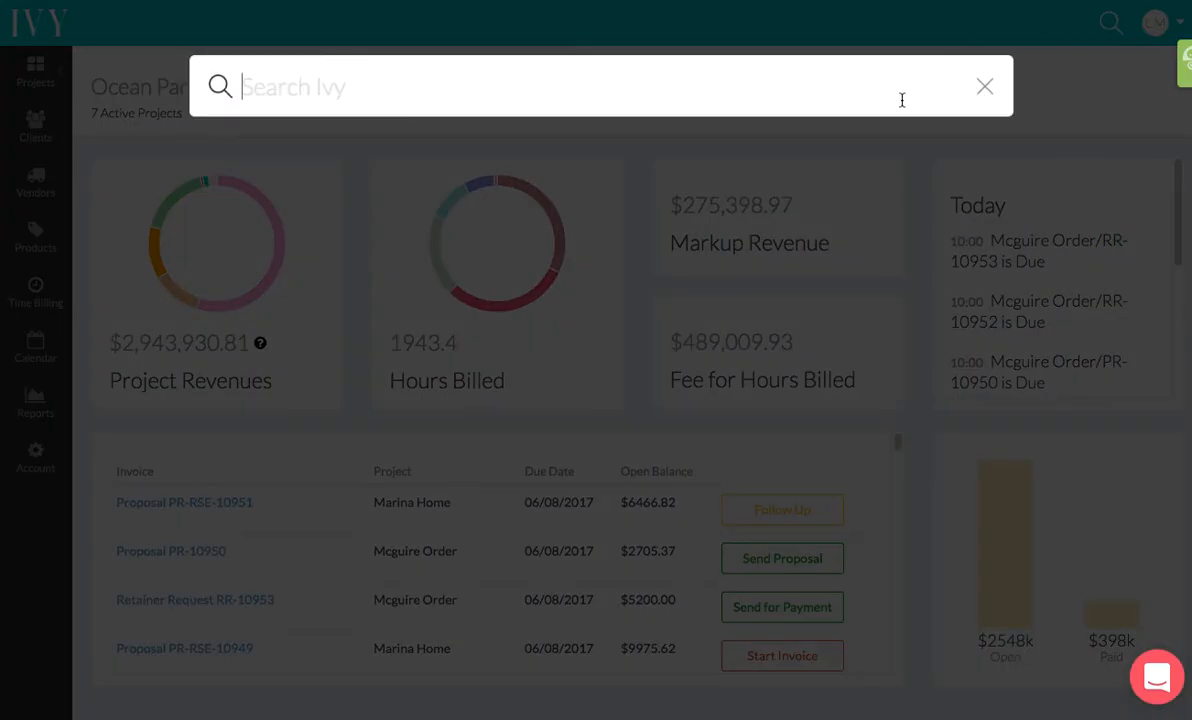
{"action": "type", "text": "light"}
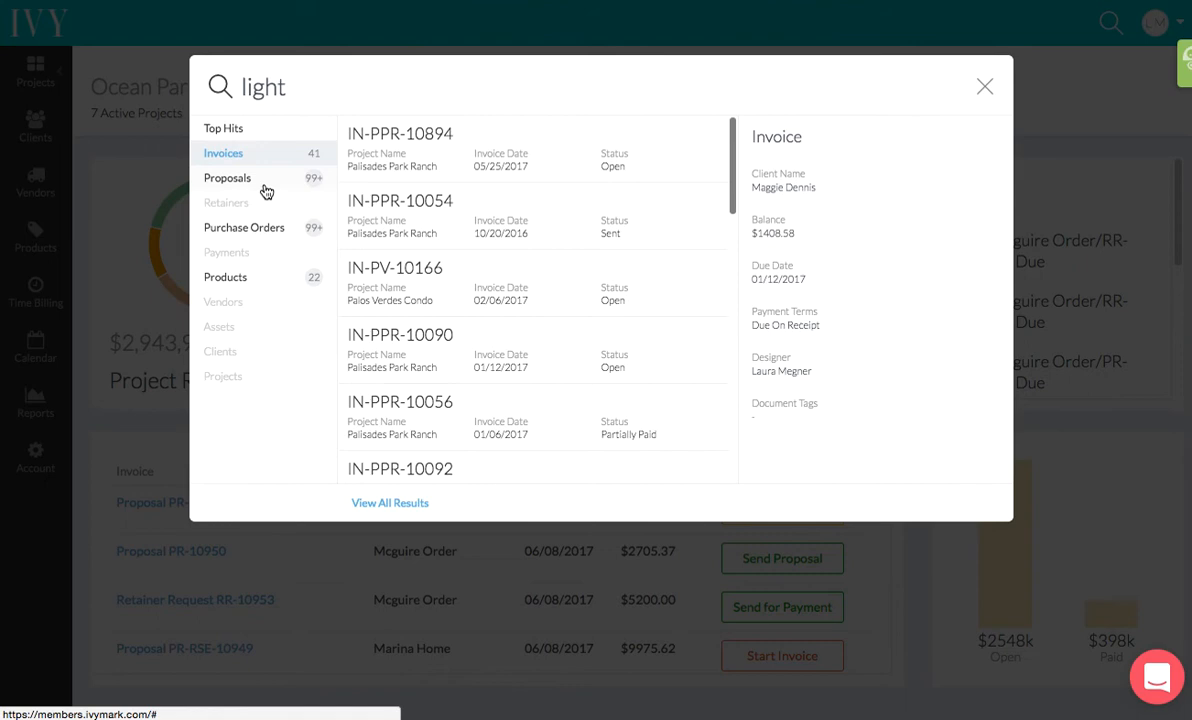
{"action": "left_click", "coordinate": [228, 178]}
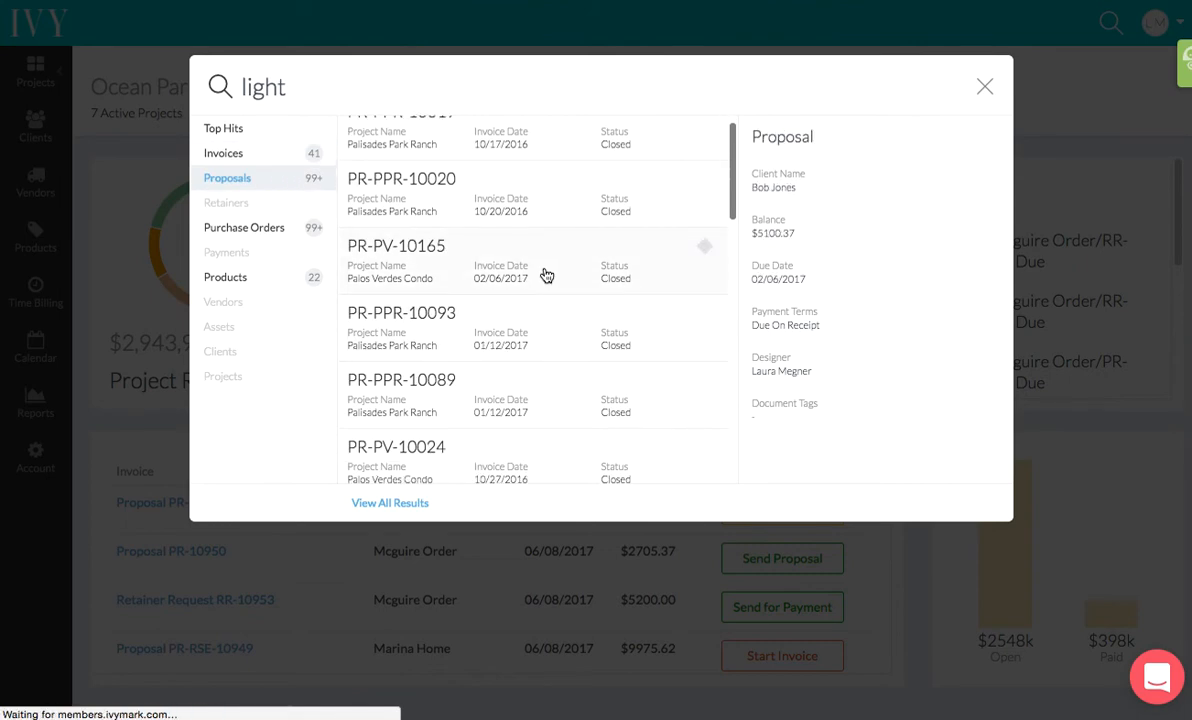
{"action": "left_click", "coordinate": [396, 246]}
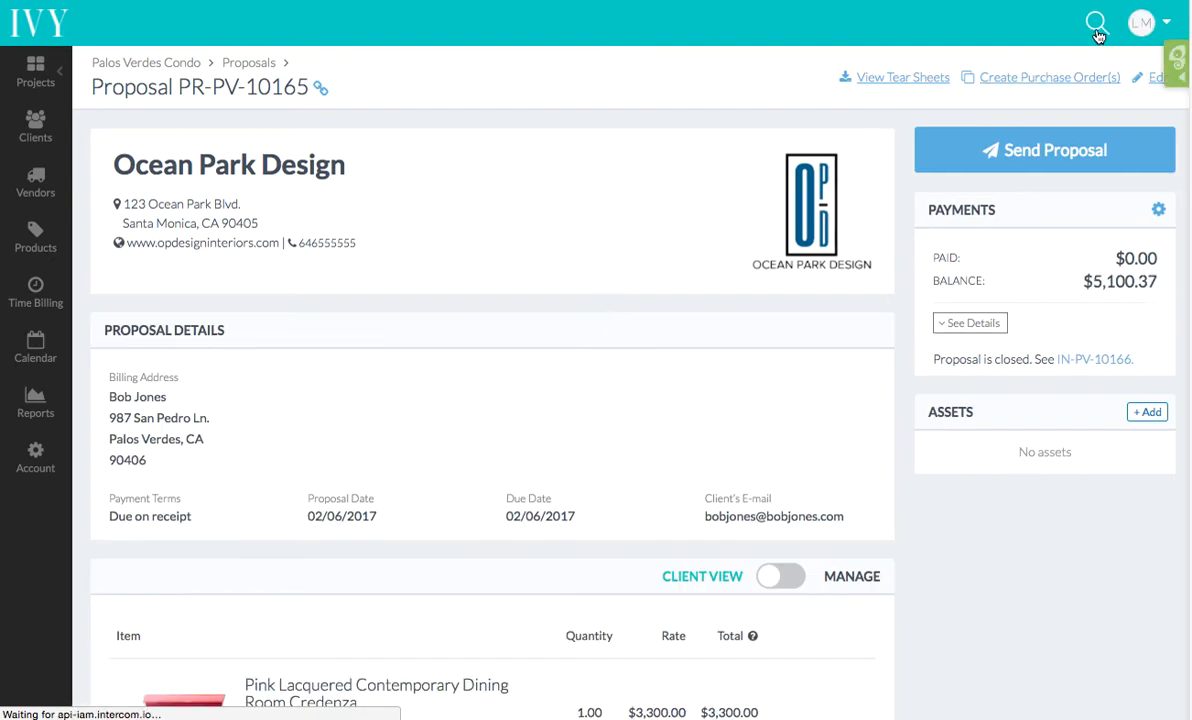
- Search for 'sofa', open the CB2 Sofa Edit Product page and reopen the search box
{"action": "left_click", "coordinate": [1096, 24]}
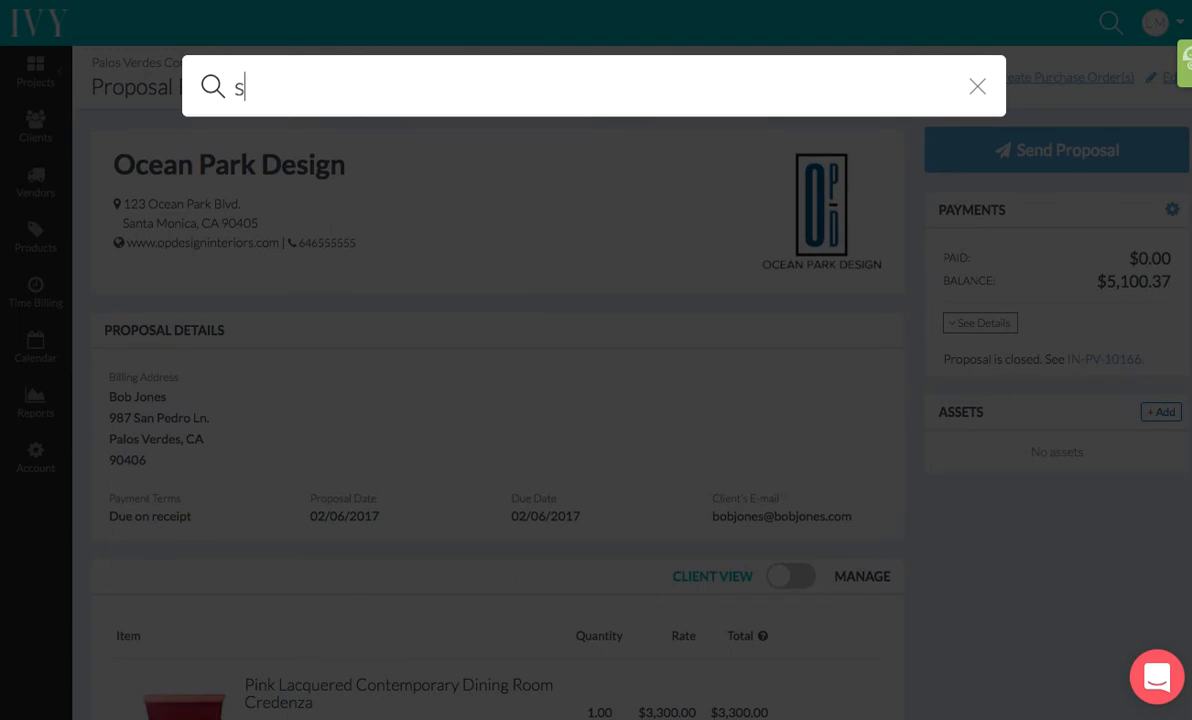
{"action": "type", "text": "ofa"}
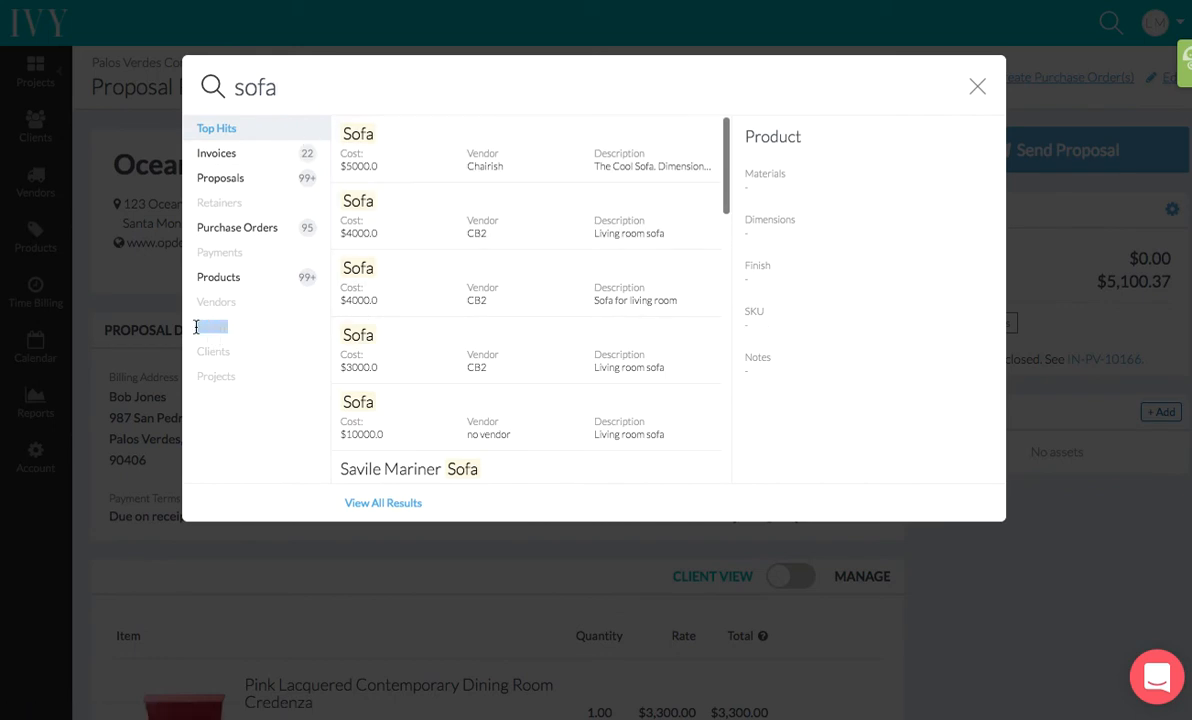
{"action": "mouse_move", "coordinate": [574, 296]}
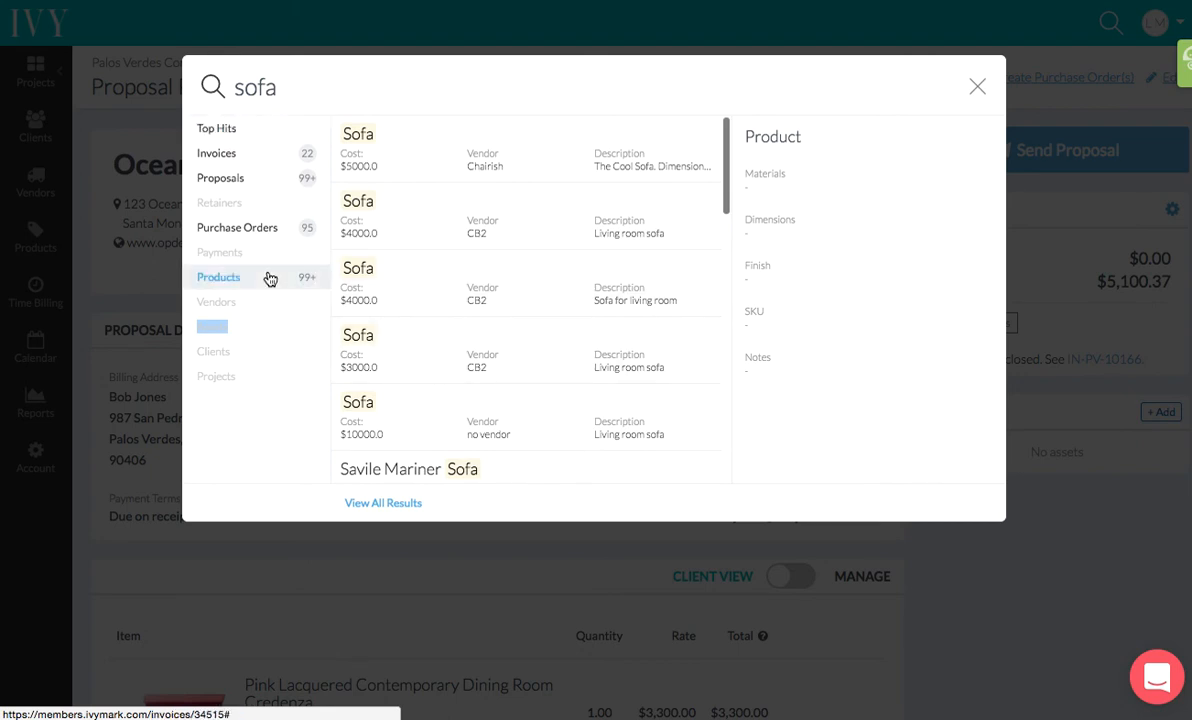
{"action": "mouse_move", "coordinate": [300, 284]}
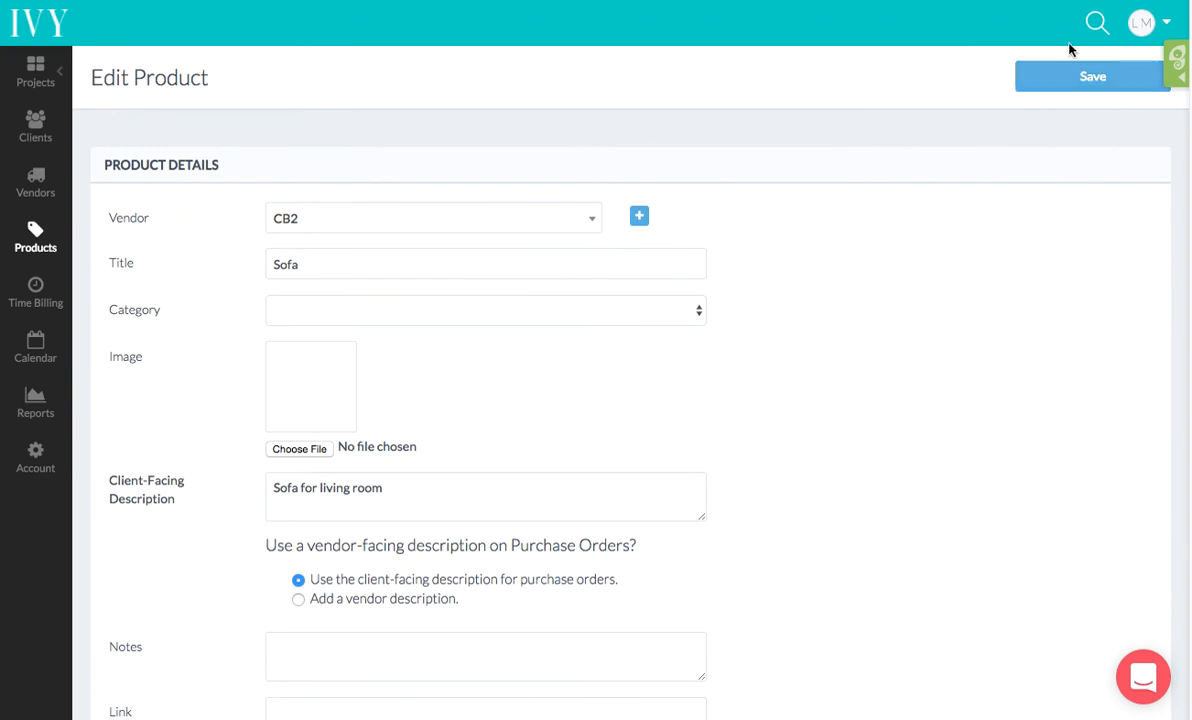
{"action": "left_click", "coordinate": [1096, 24]}
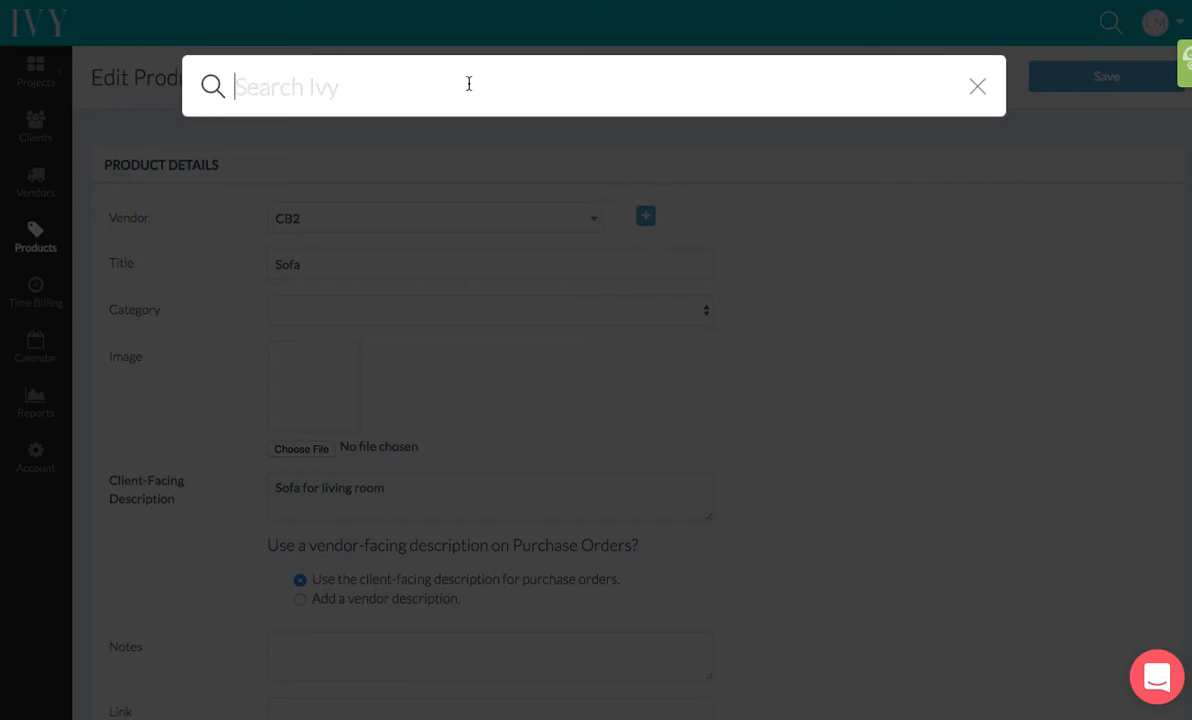
- Search for 'chairish', review the matches, then close the overlay back to the Sofa edit page
{"action": "key", "text": "Return"}
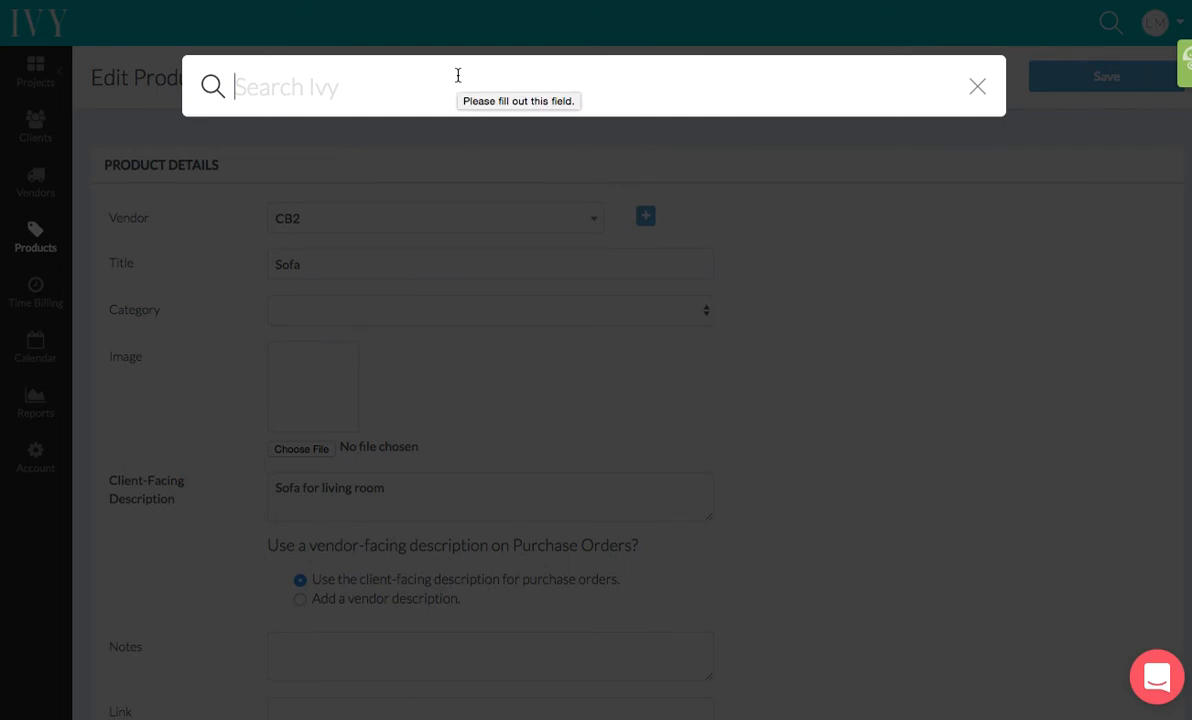
{"action": "type", "text": "chairish"}
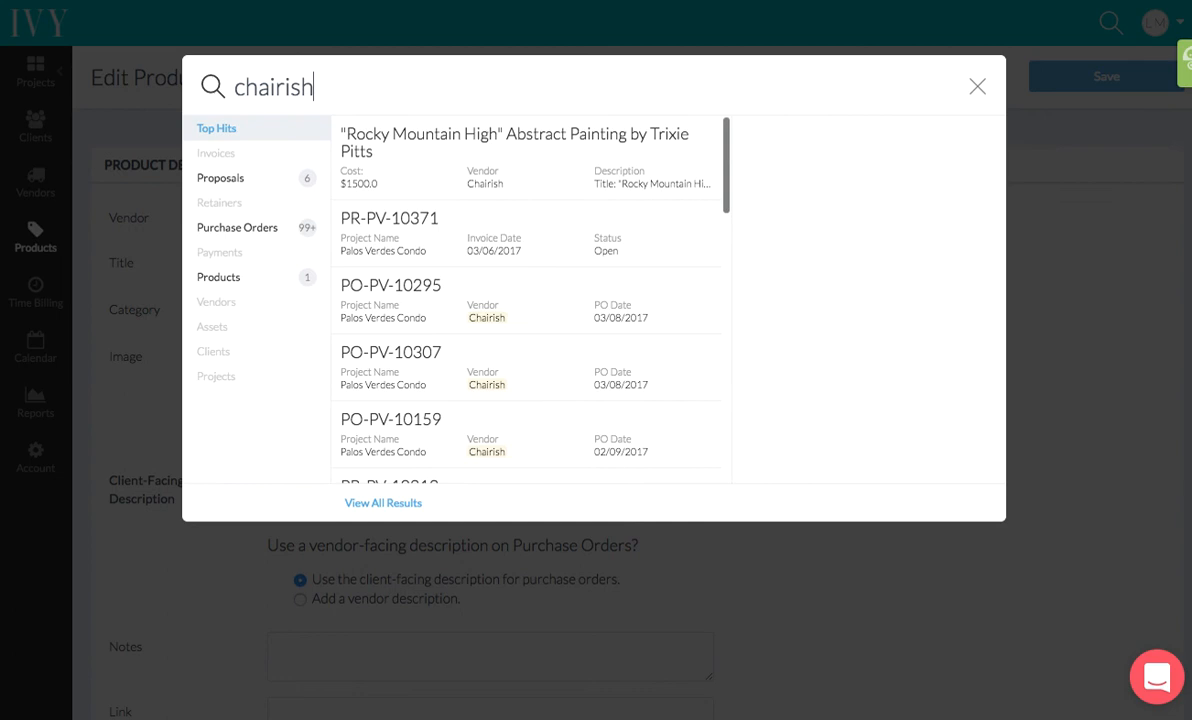
{"action": "mouse_move", "coordinate": [488, 236]}
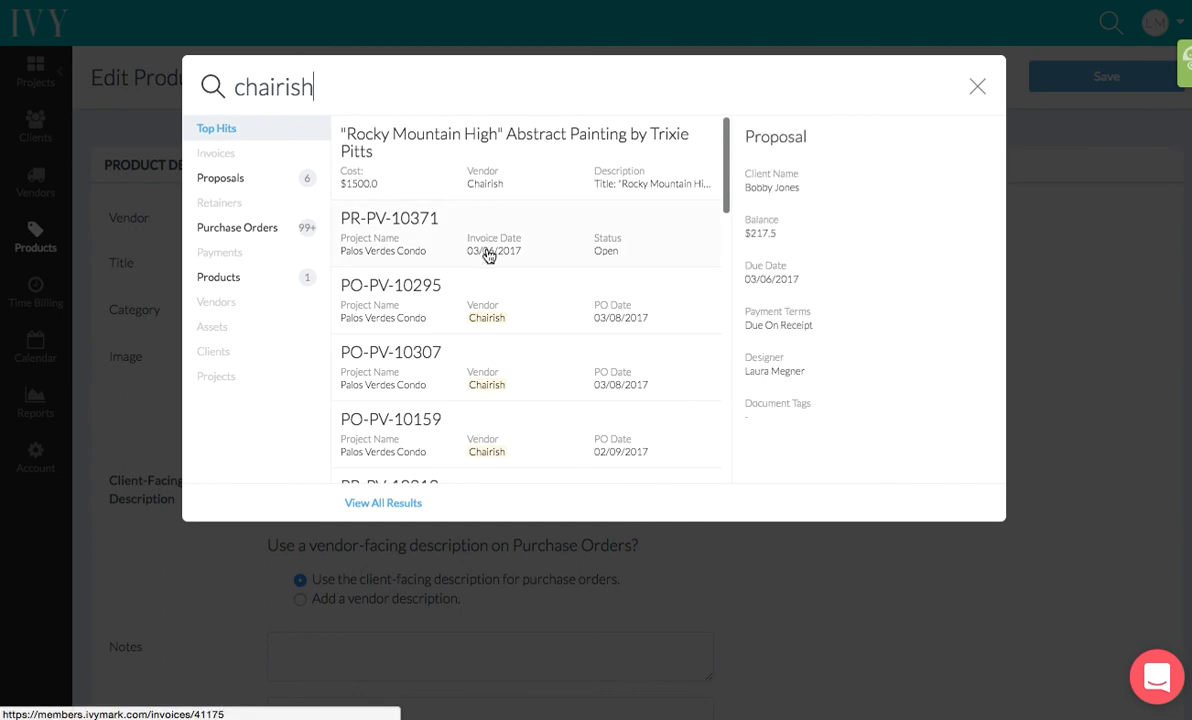
{"action": "mouse_move", "coordinate": [584, 228]}
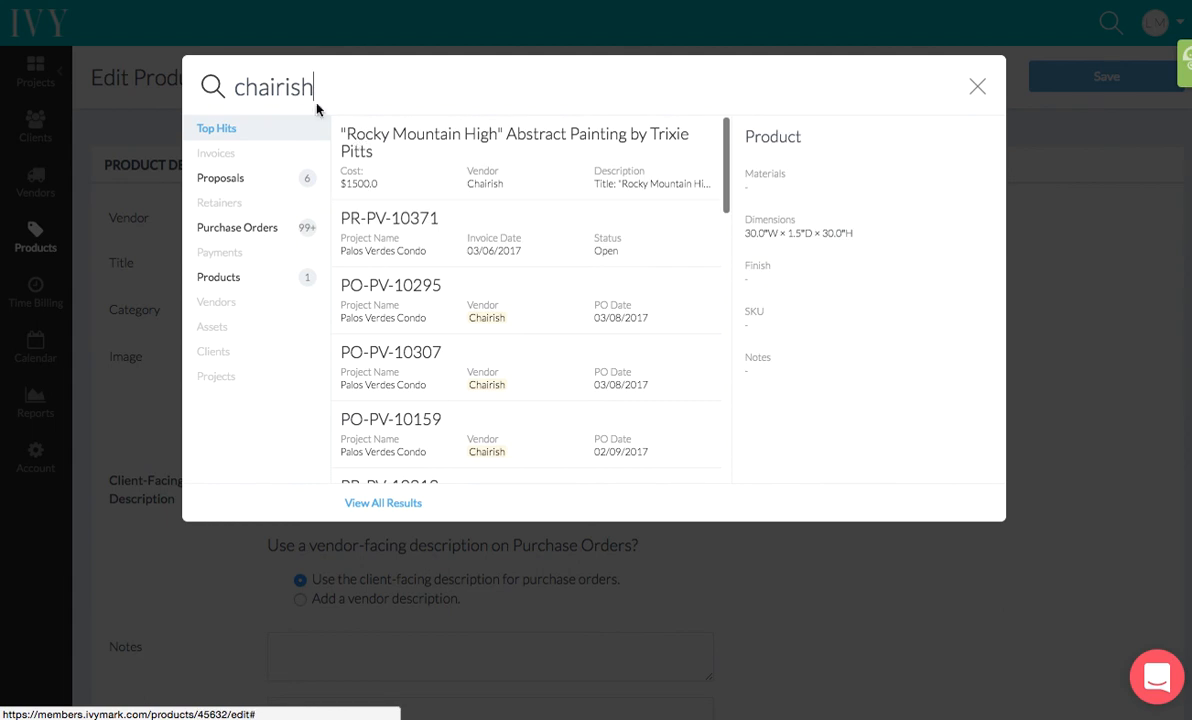
{"action": "scroll", "scroll_direction": "down", "scroll_amount": 3}
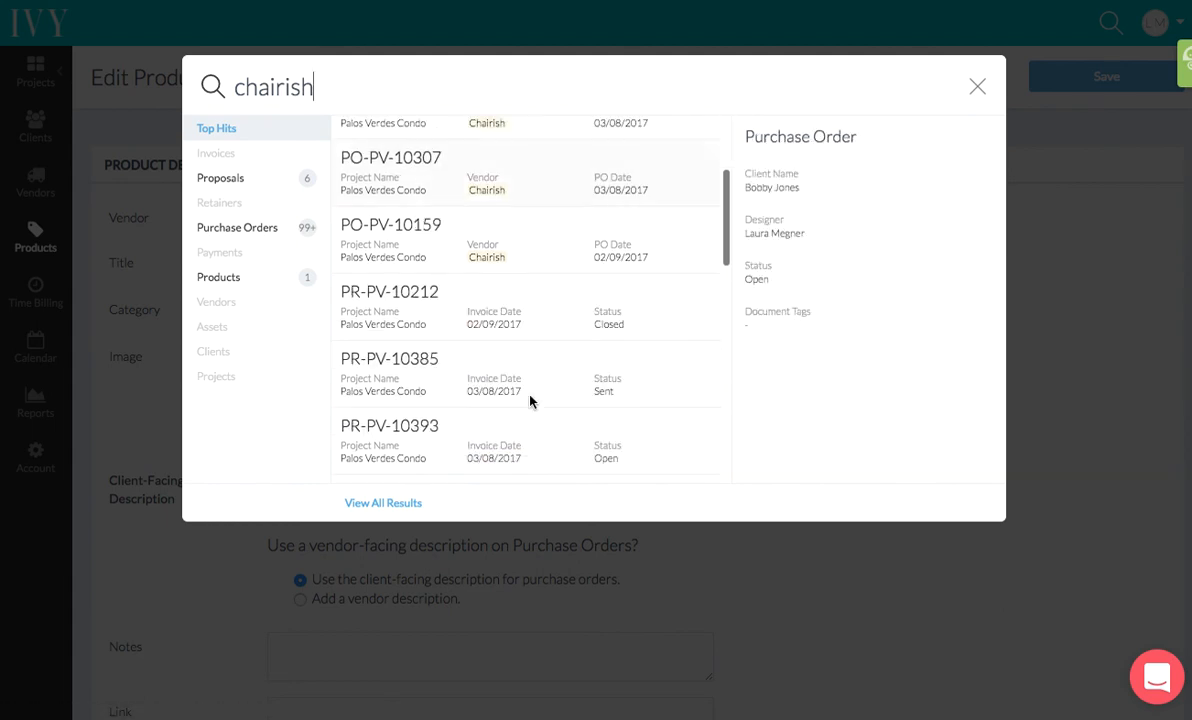
{"action": "scroll", "scroll_direction": "up", "scroll_amount": 3}
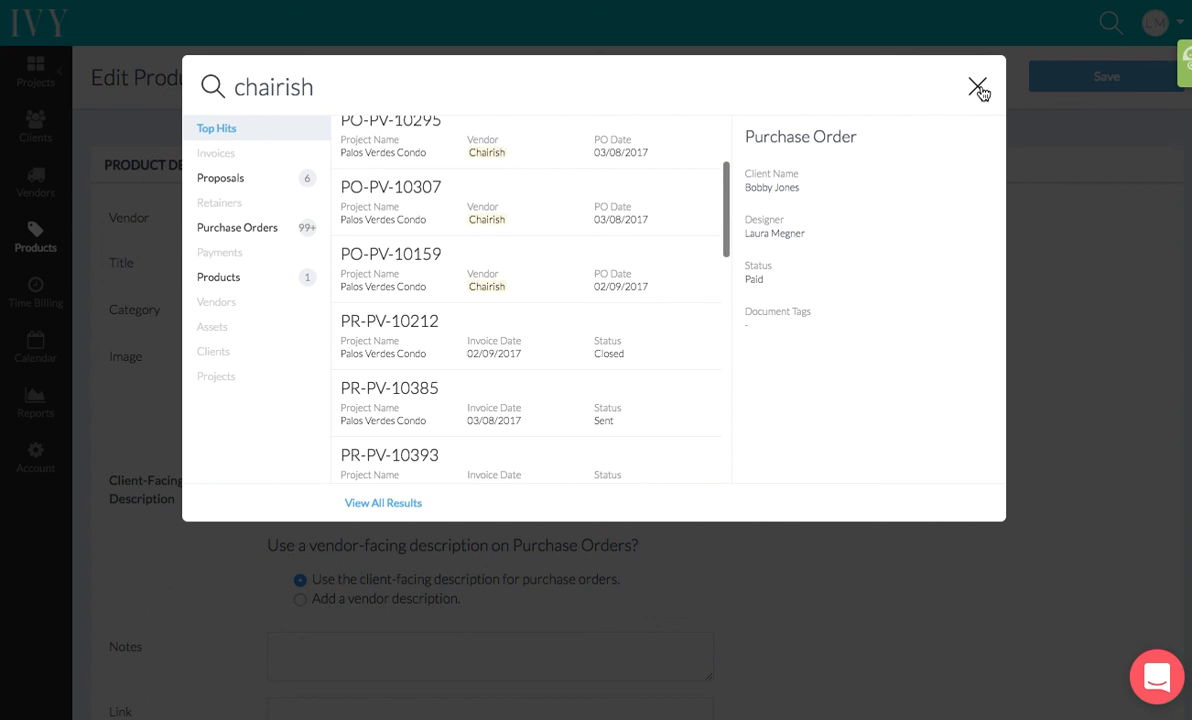
{"action": "left_click", "coordinate": [978, 88]}
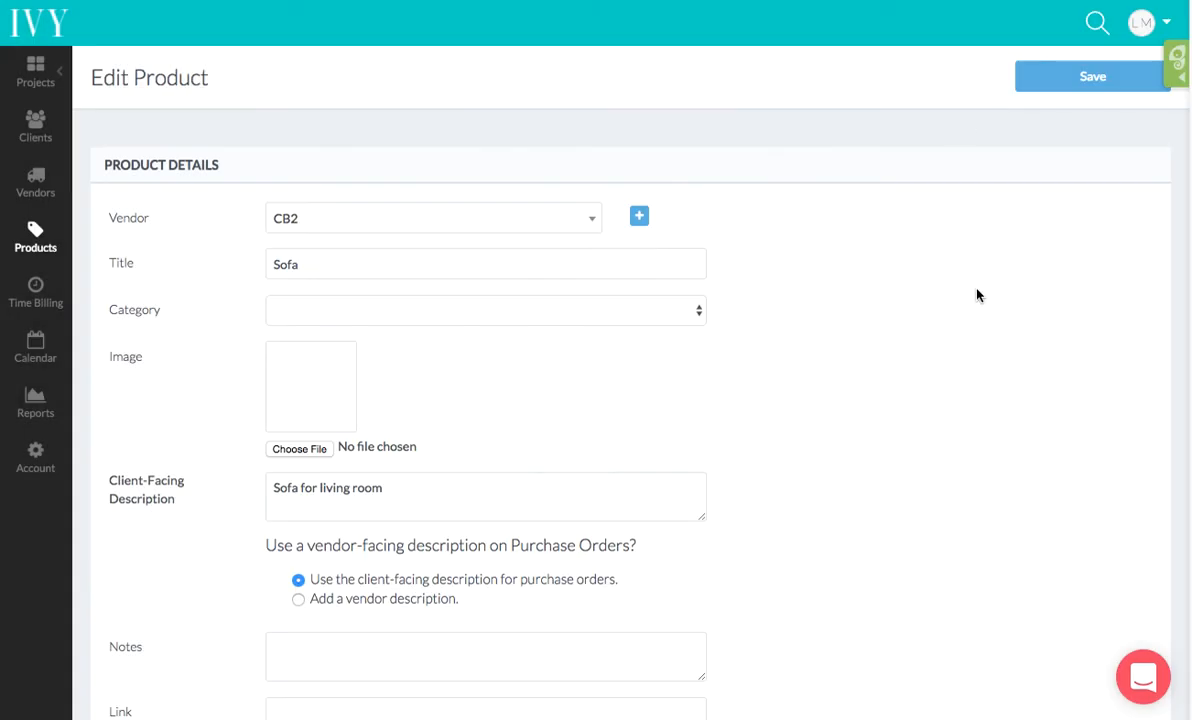
{"action": "mouse_move", "coordinate": [772, 84]}
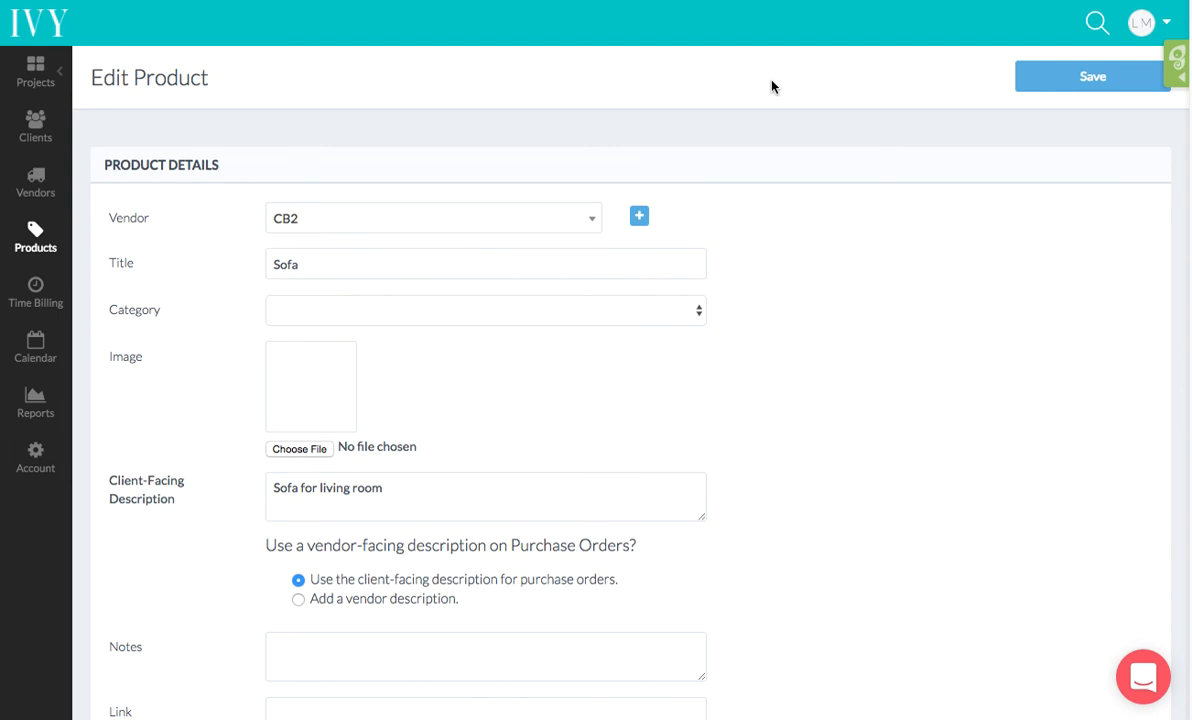
{"action": "mouse_move", "coordinate": [776, 90]}
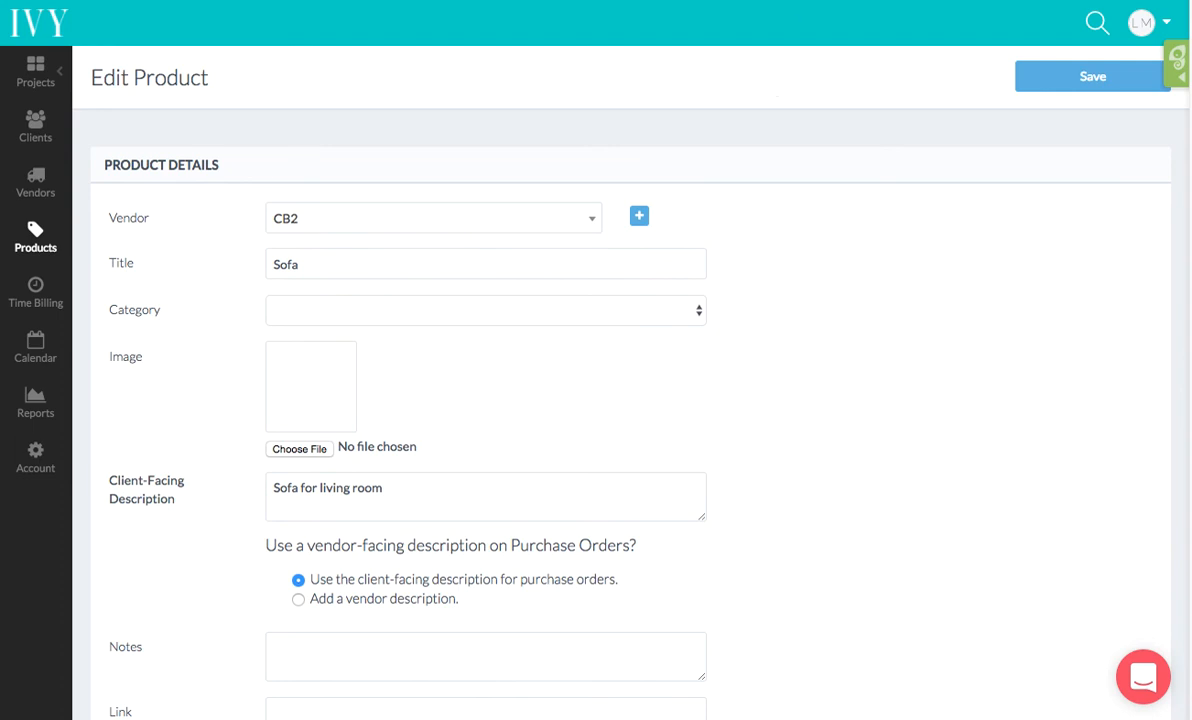